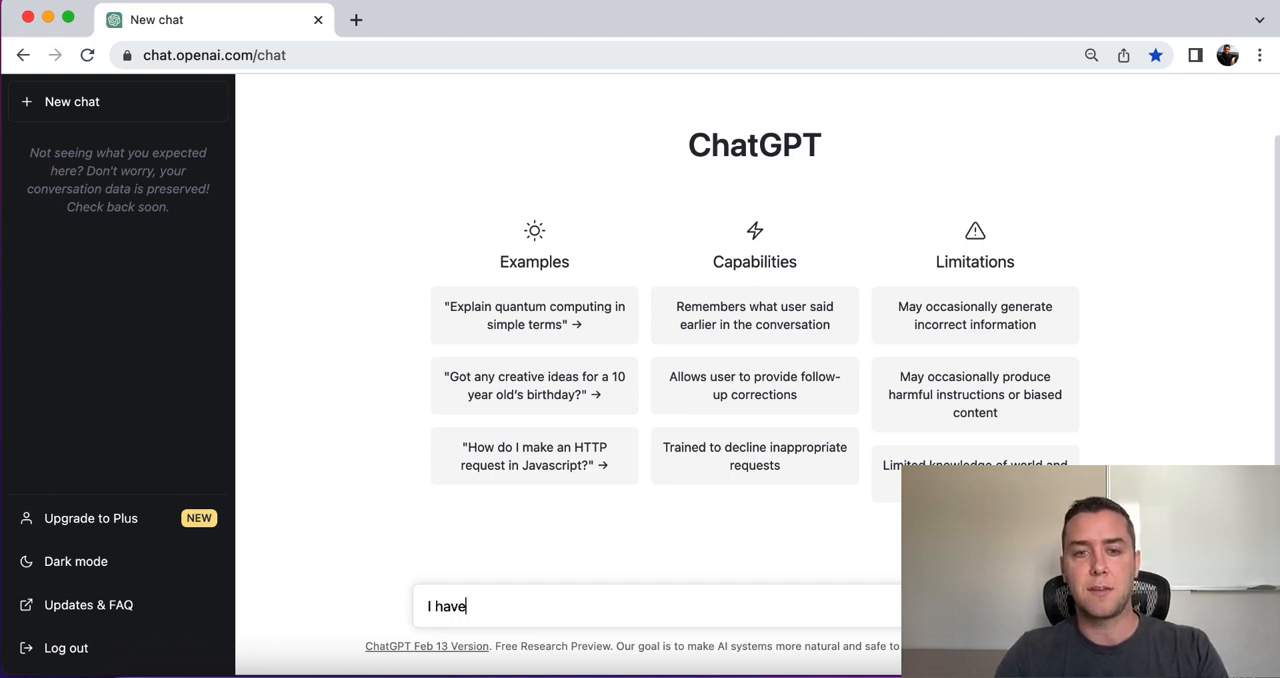
Step: Describe an anti-aging skincare blog and request 10 blog post ideas
type("a blog")
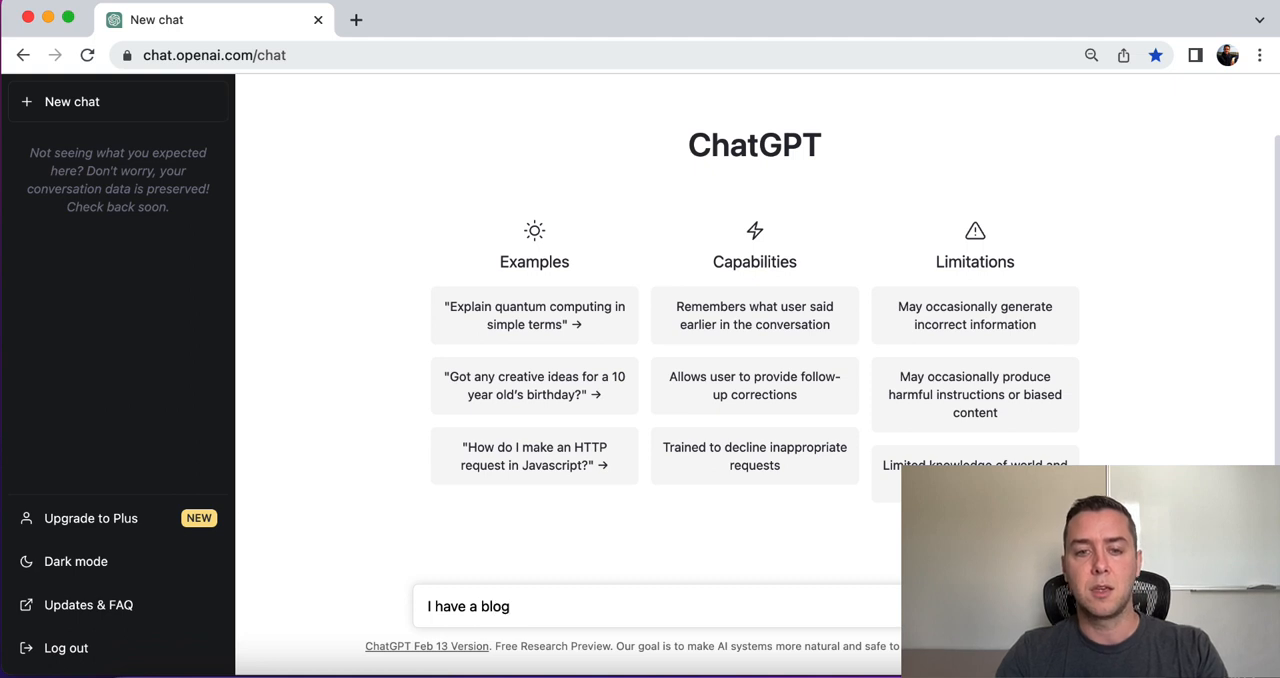
type("related to anti")
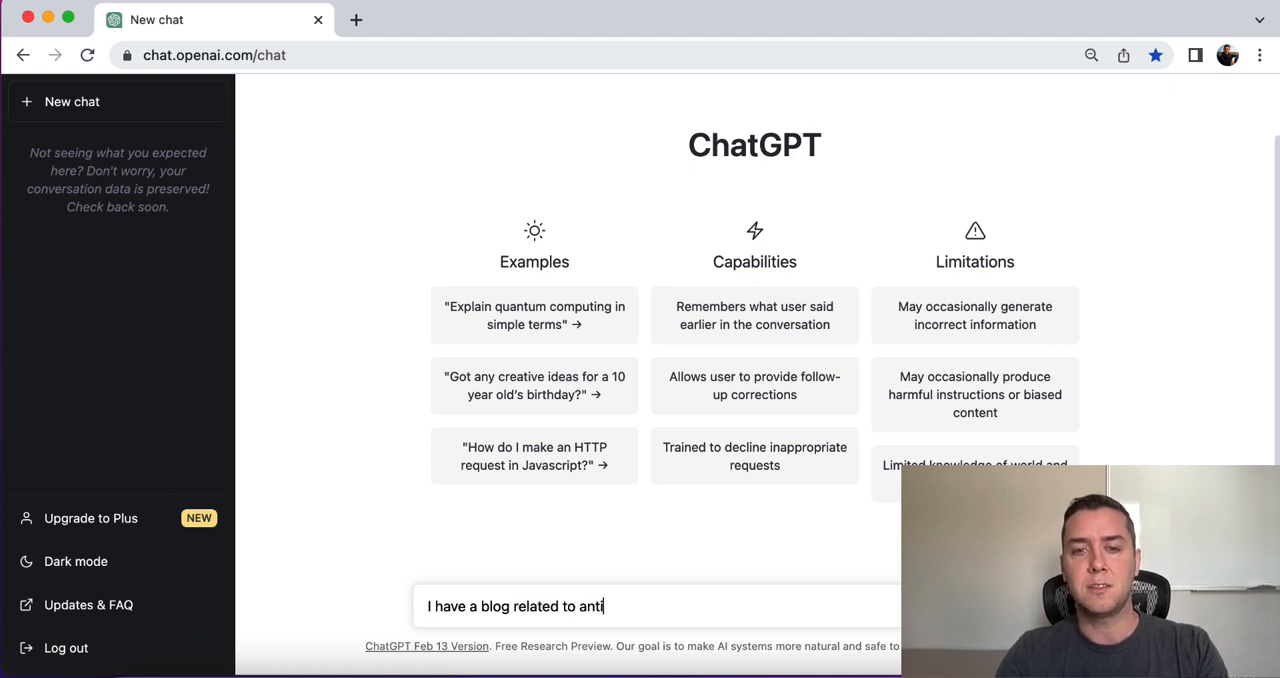
type("-aging")
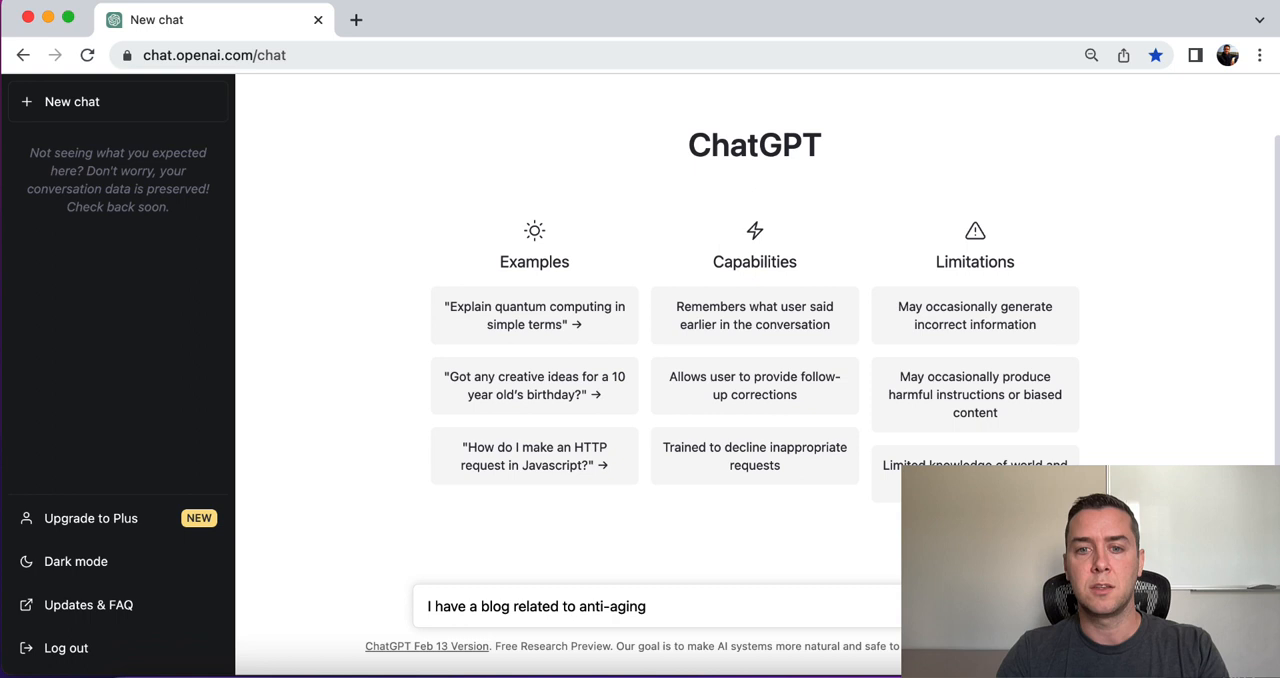
type("skincare.")
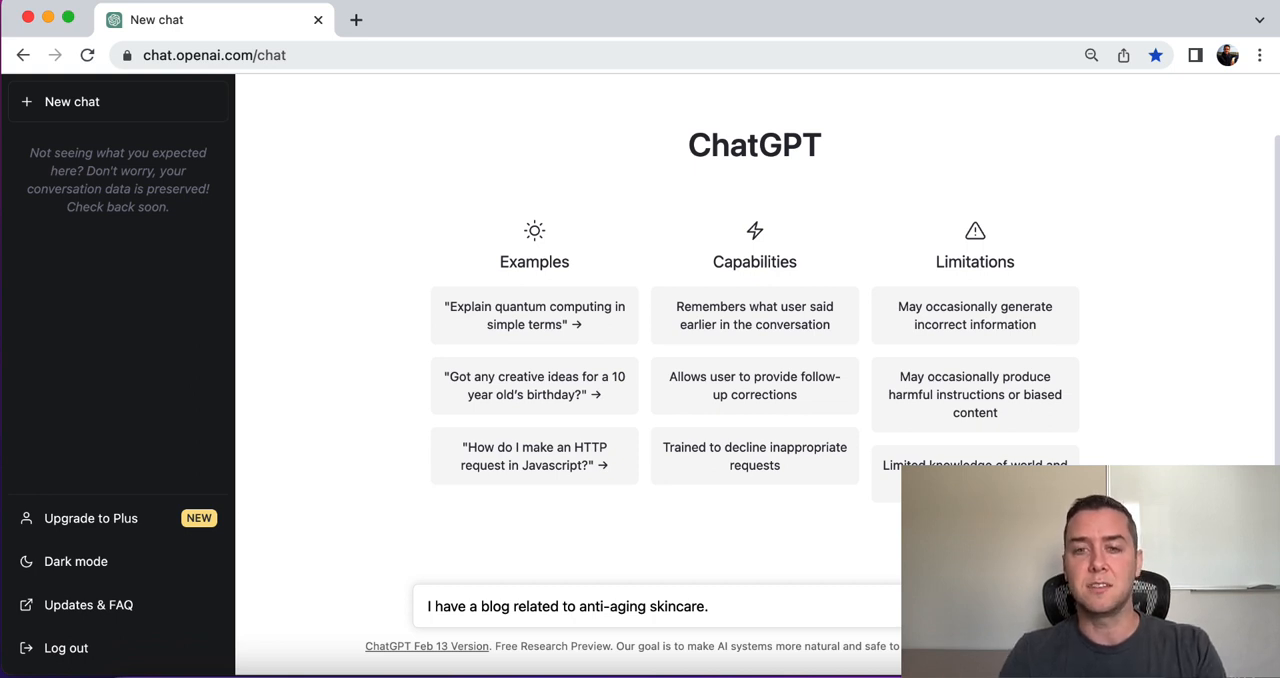
type("Give me")
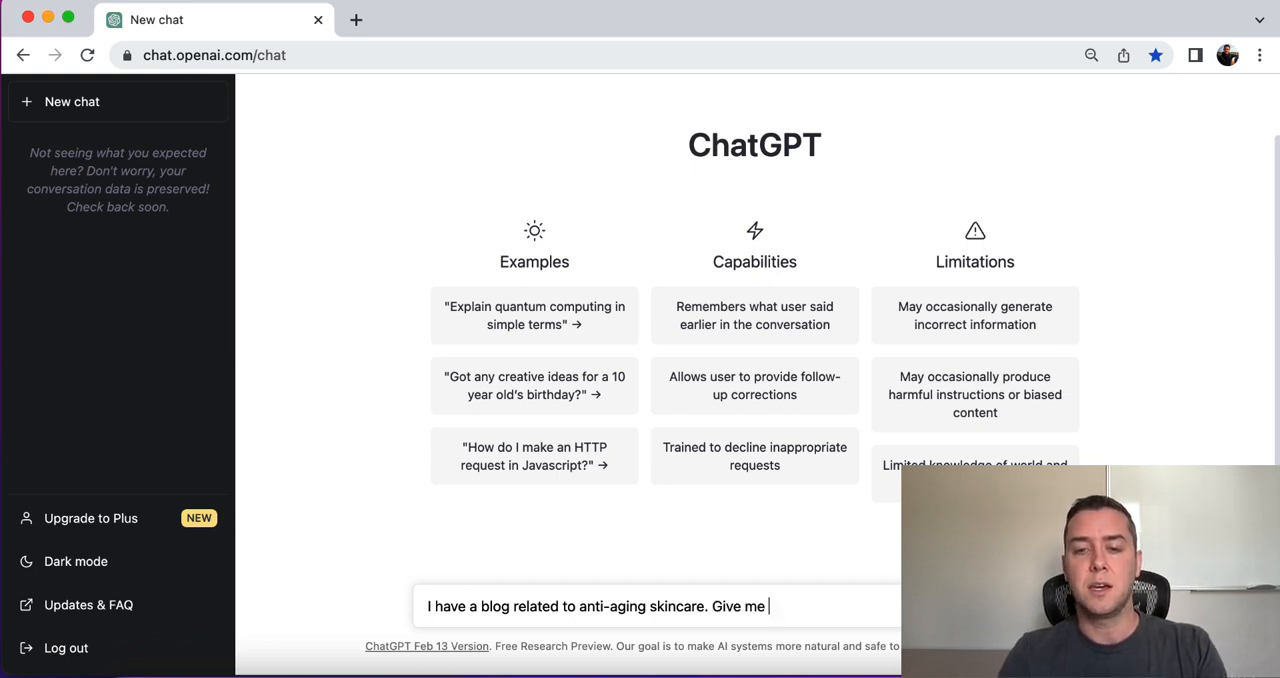
type("10 blog po")
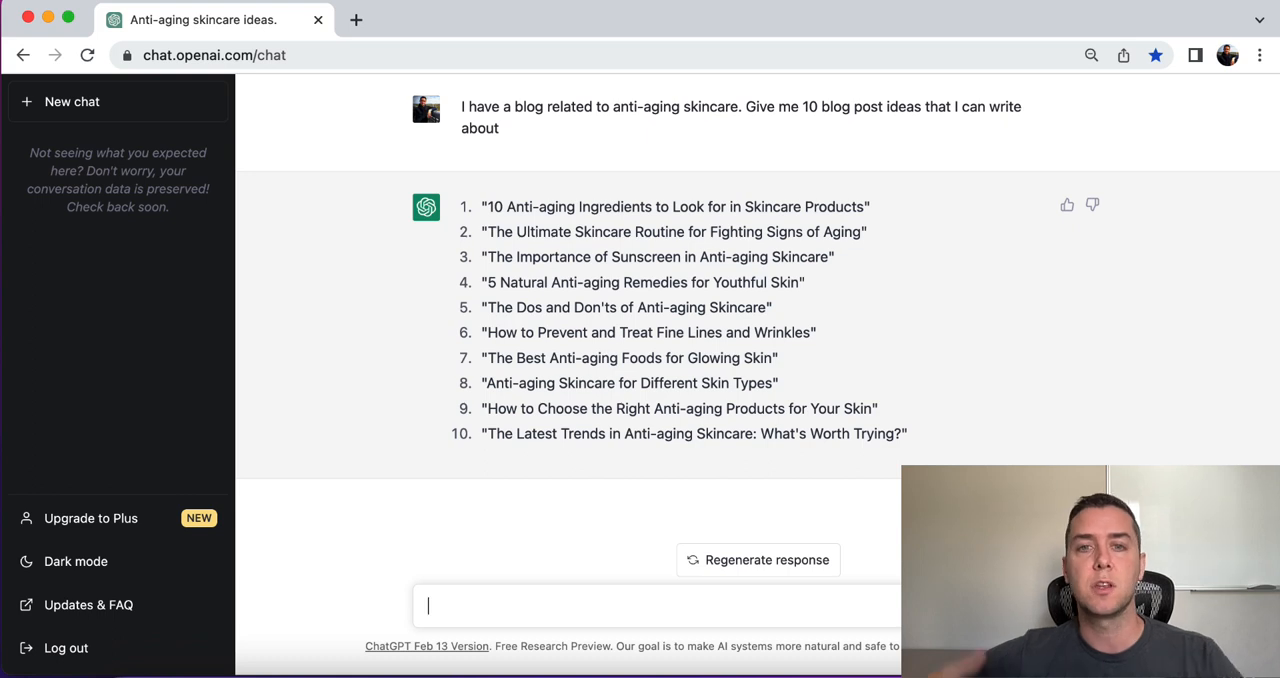
mouse_move(333, 610)
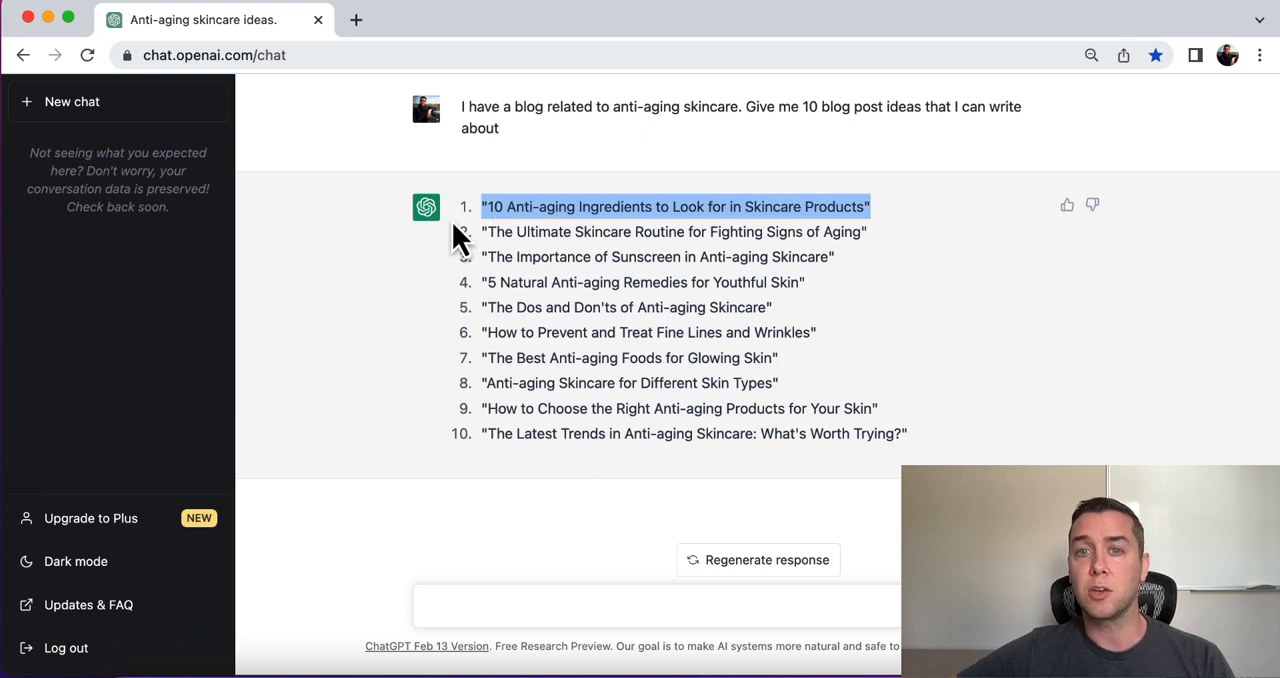
double_click(543, 231)
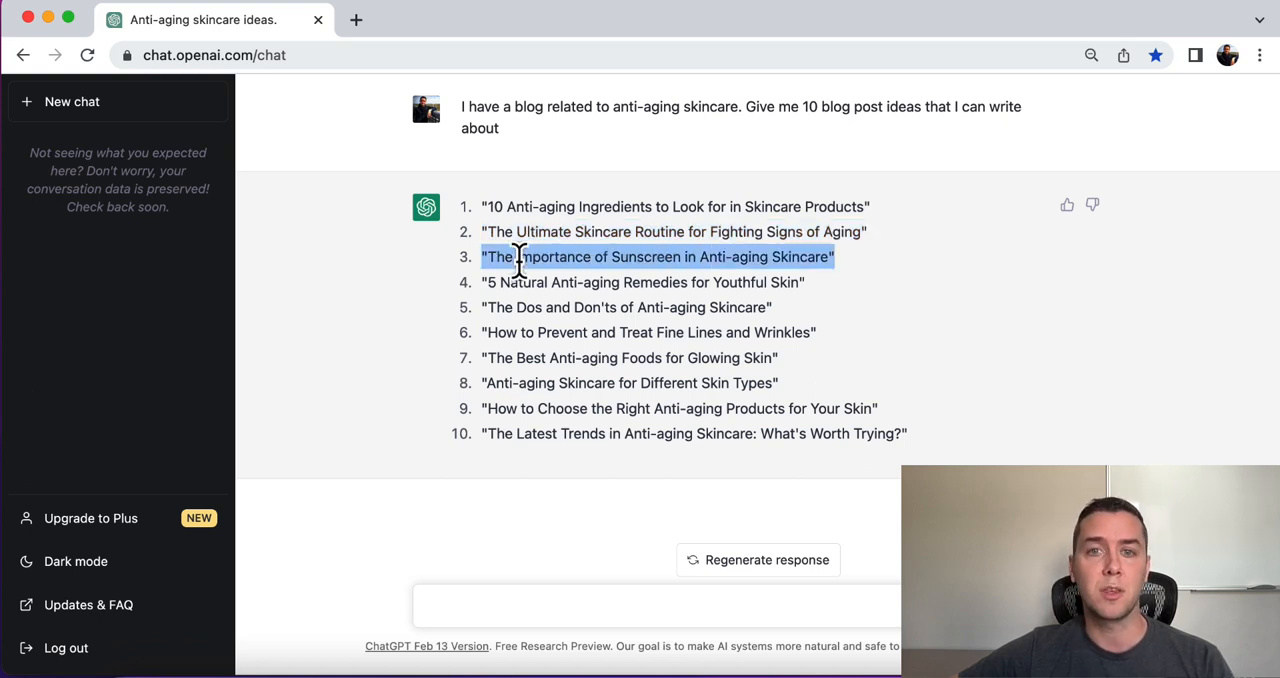
mouse_move(505, 281)
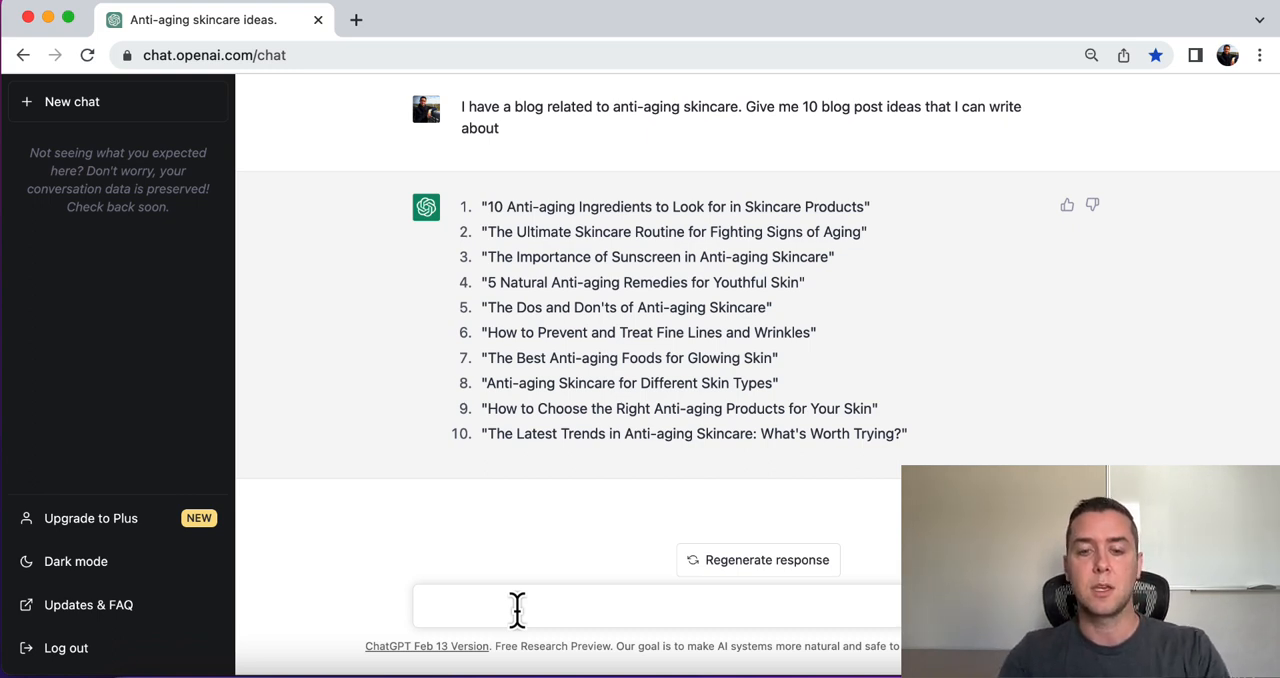
Step: Ask ChatGPT for 5 more ideas with Buzzfeed-style titles
type("give me 5 more in")
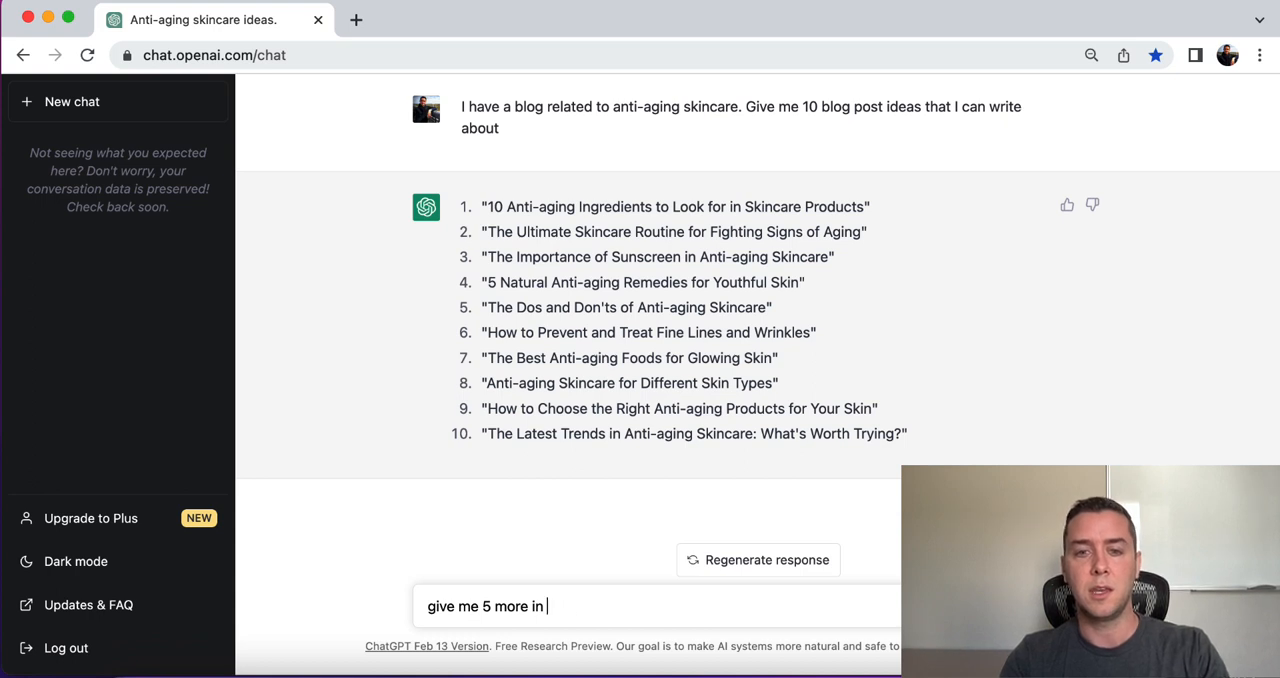
type("a buzzfeed")
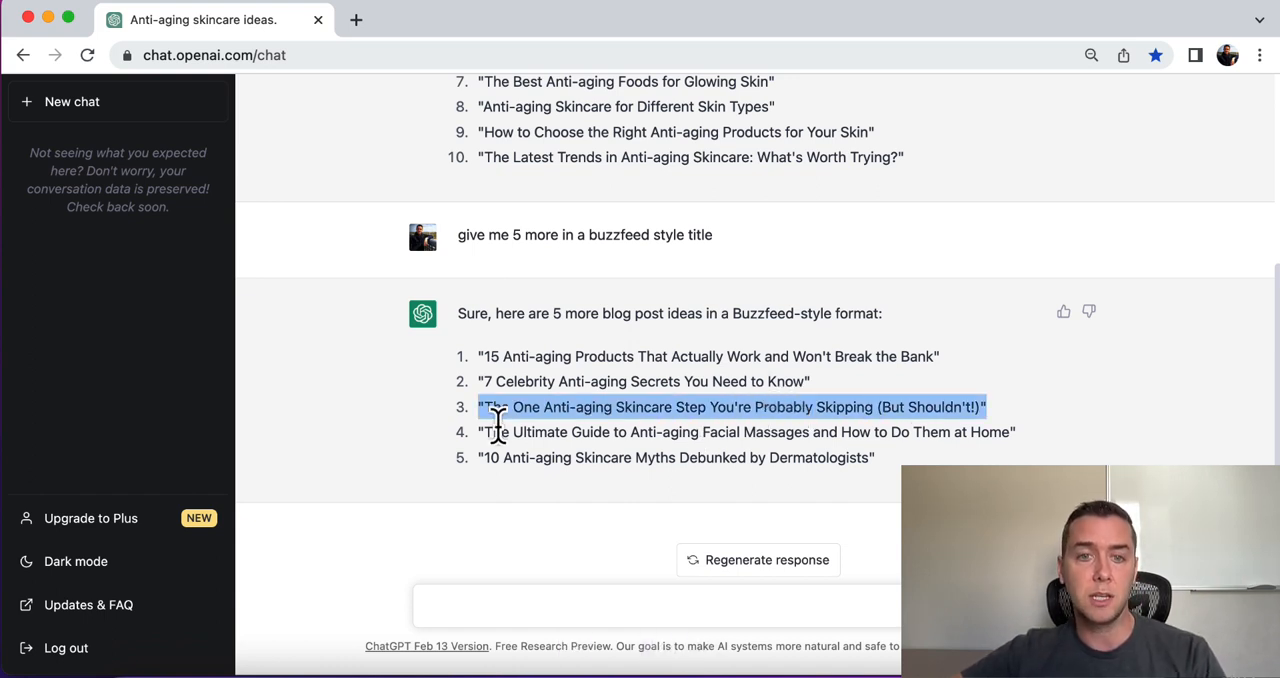
Step: Highlight Buzzfeed-style titles, including the one about the skipped skincare step
left_click_drag(480, 407, 1016, 432)
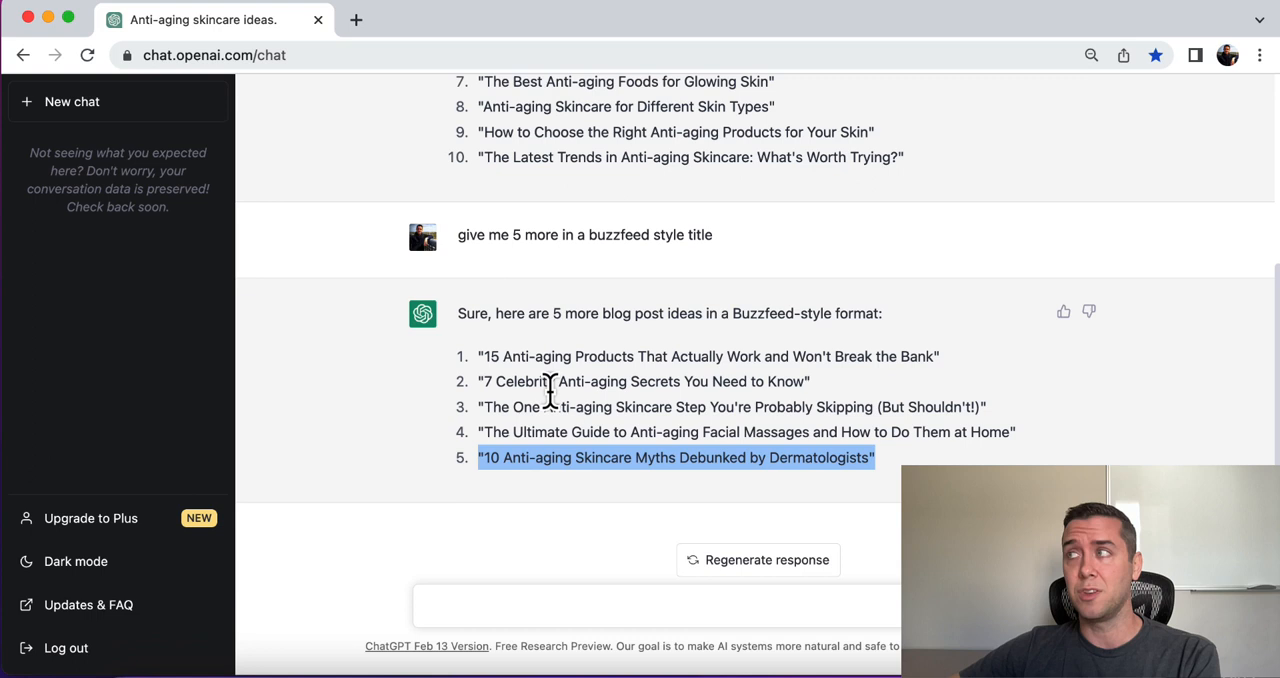
mouse_move(550, 505)
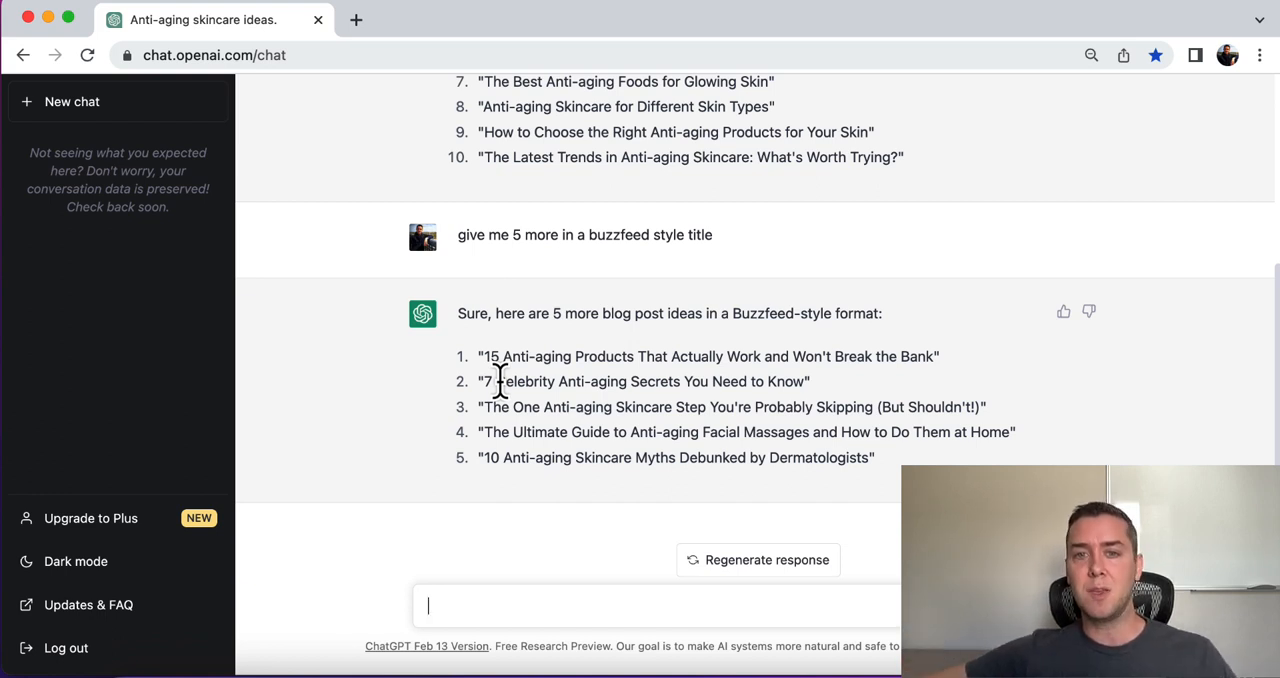
double_click(607, 381)
type("give me 10 long")
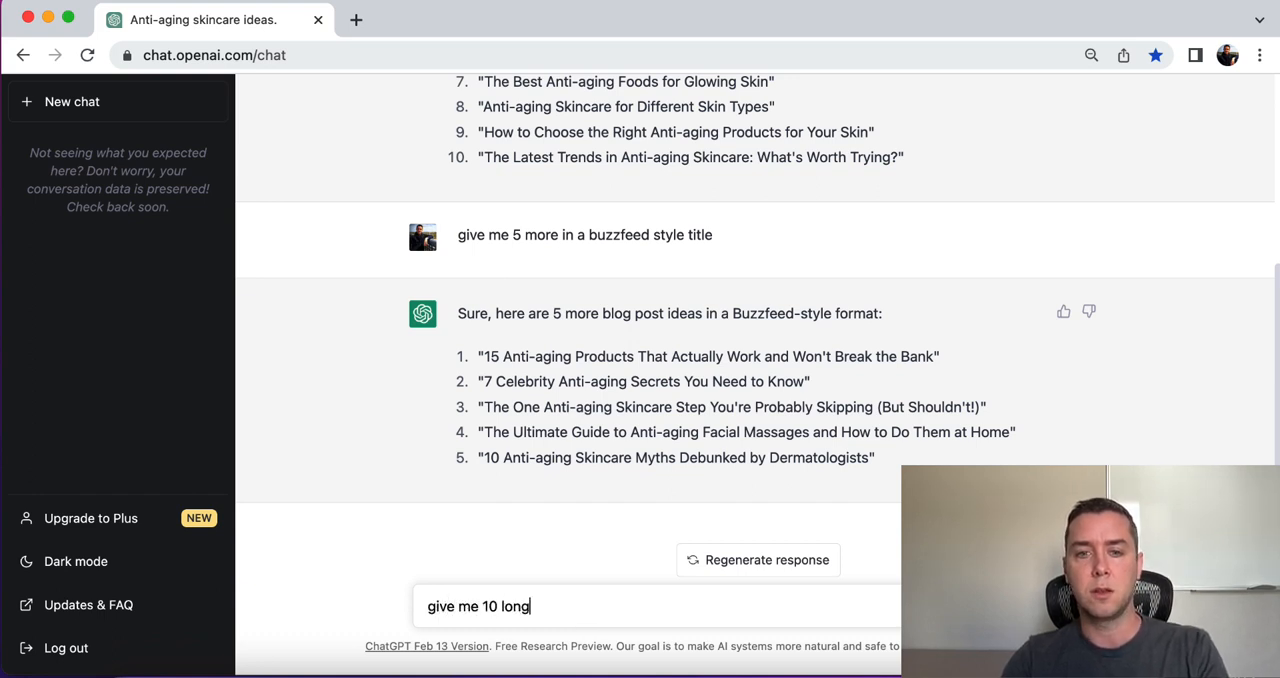
Step: Request 10 long-tail keywords related to anti-aging skincare
type("tail keywords")
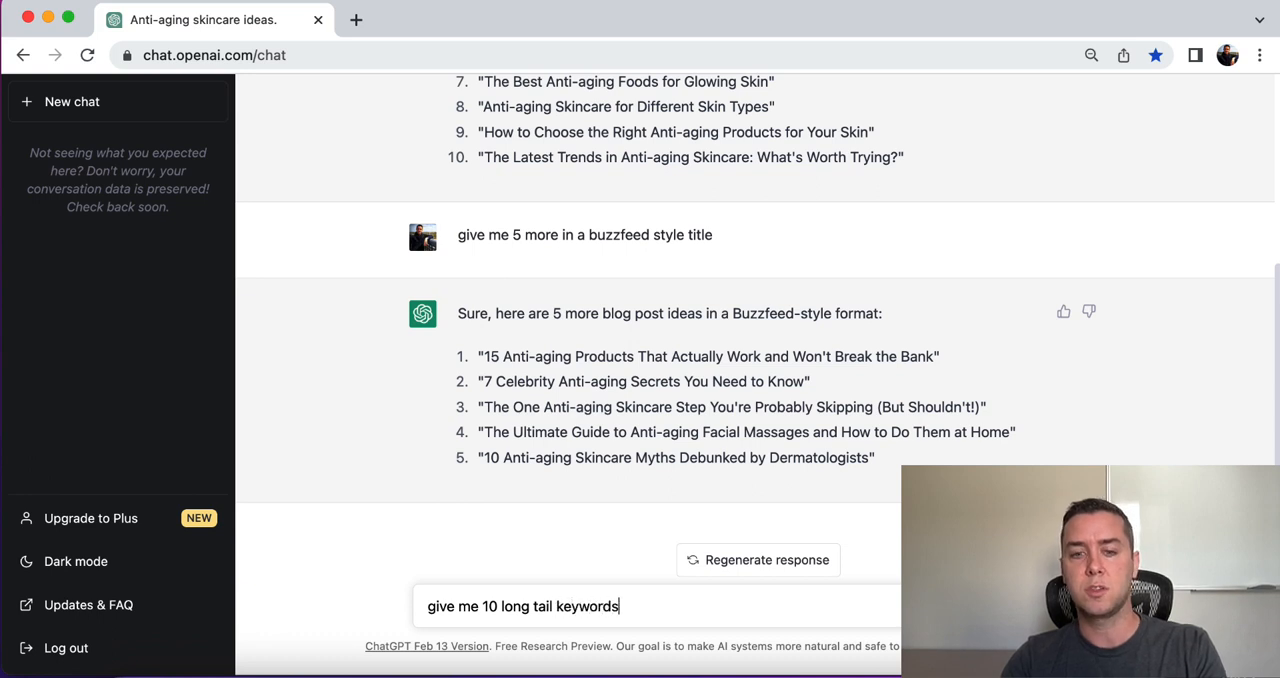
type("related to anti")
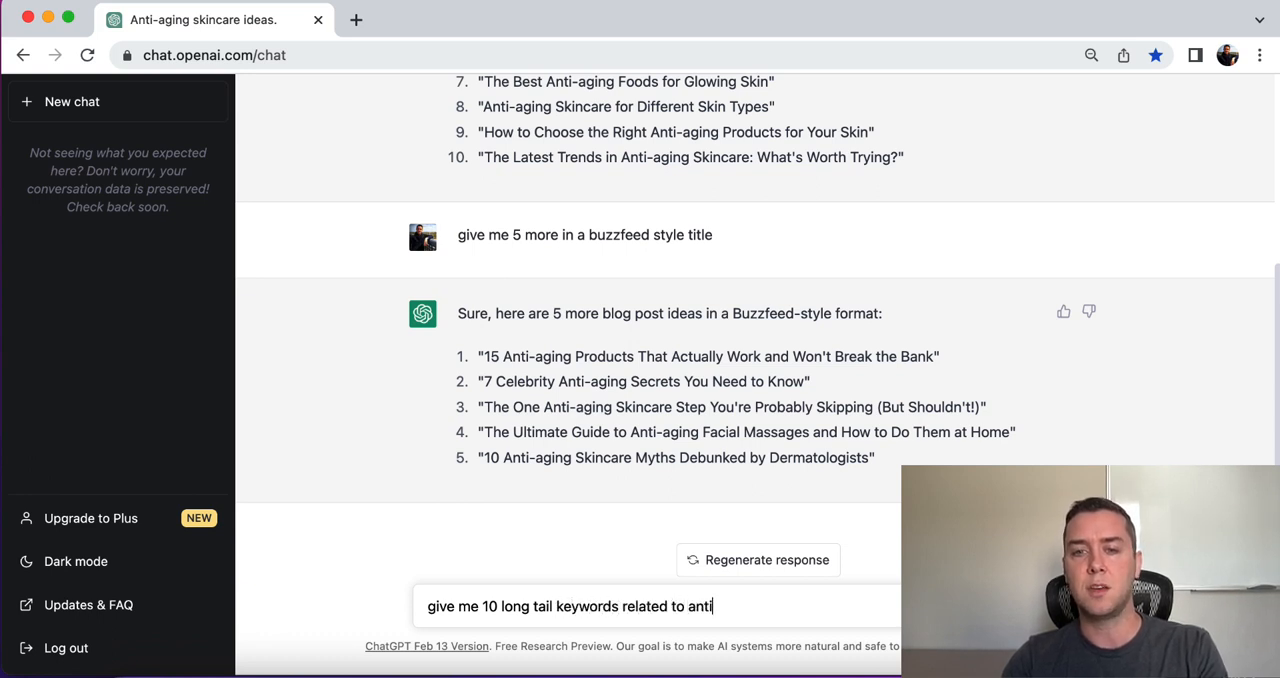
type("aging skinc")
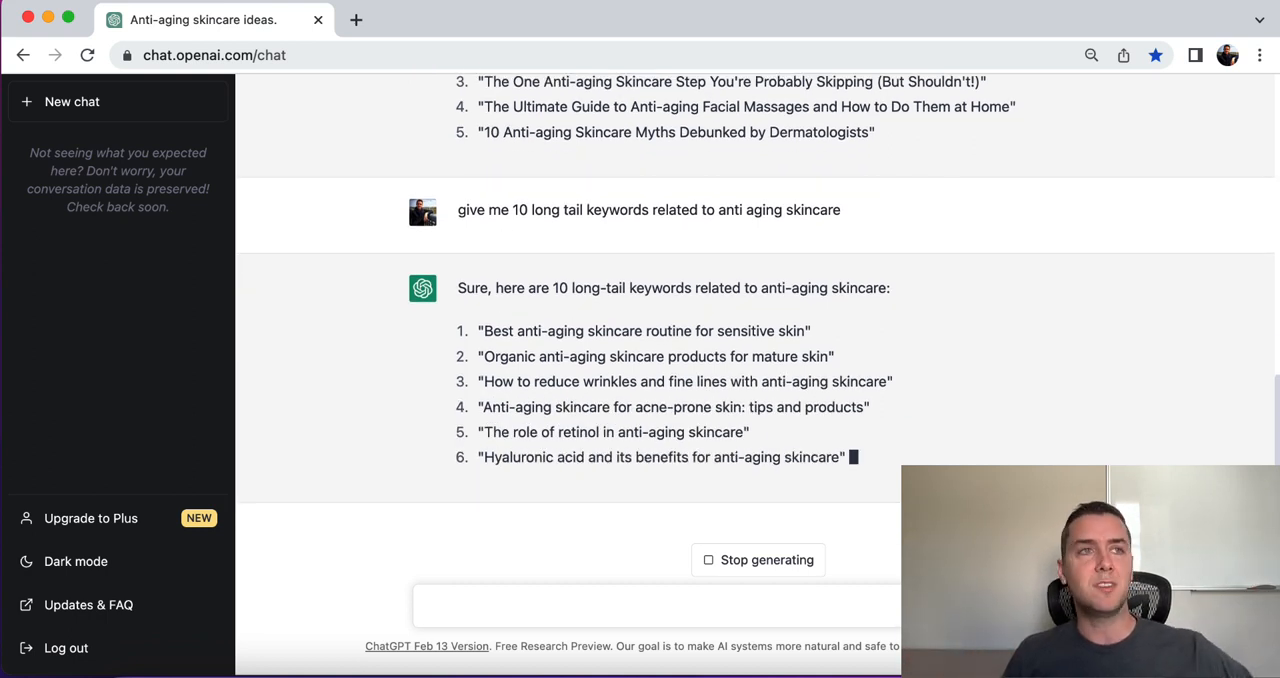
scroll("down", 3)
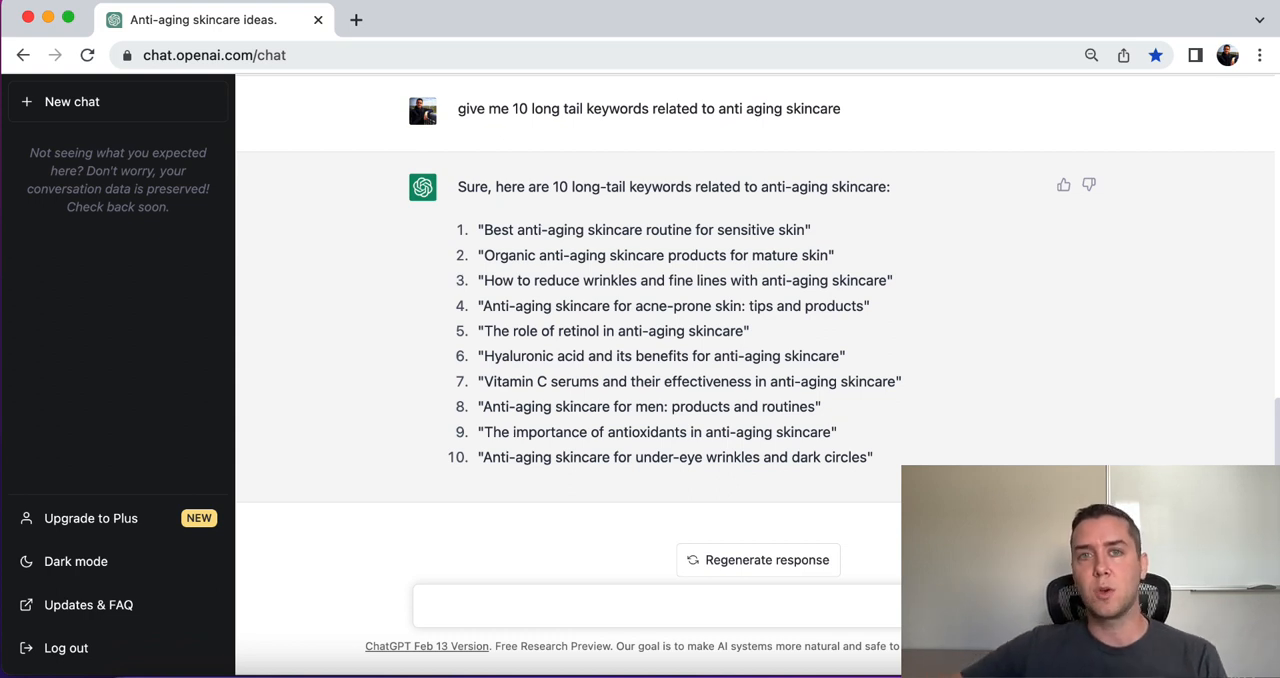
mouse_move(688, 538)
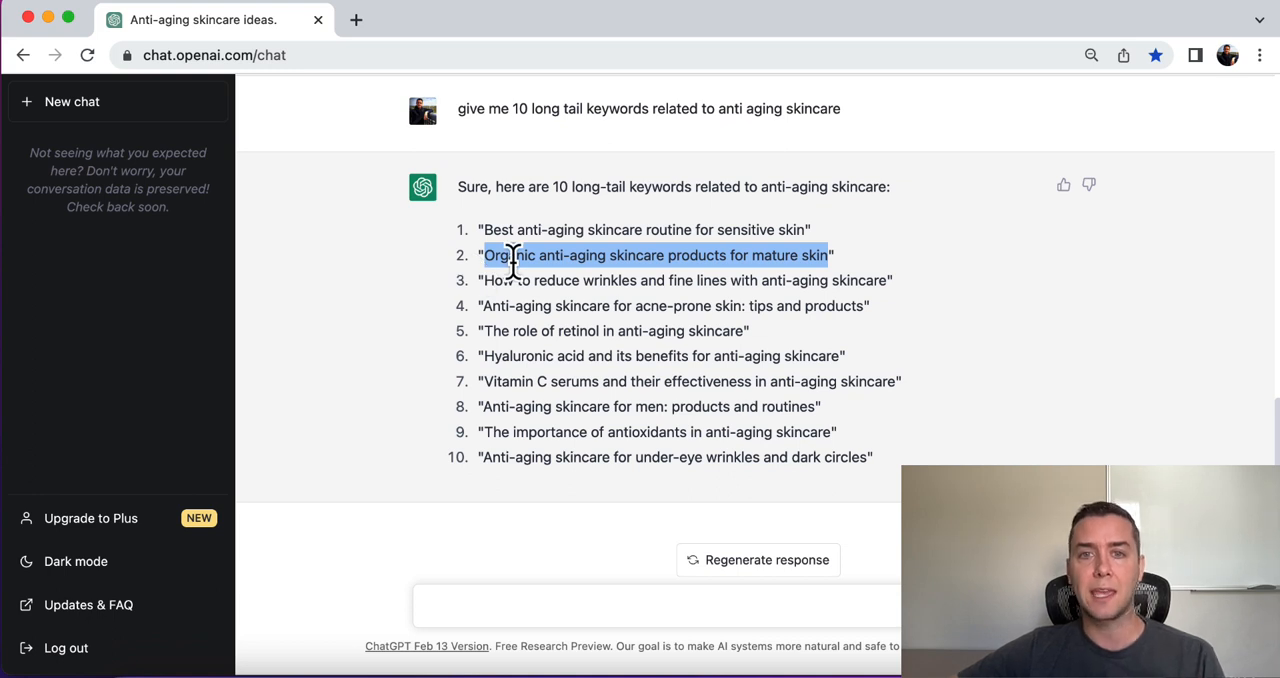
mouse_move(728, 288)
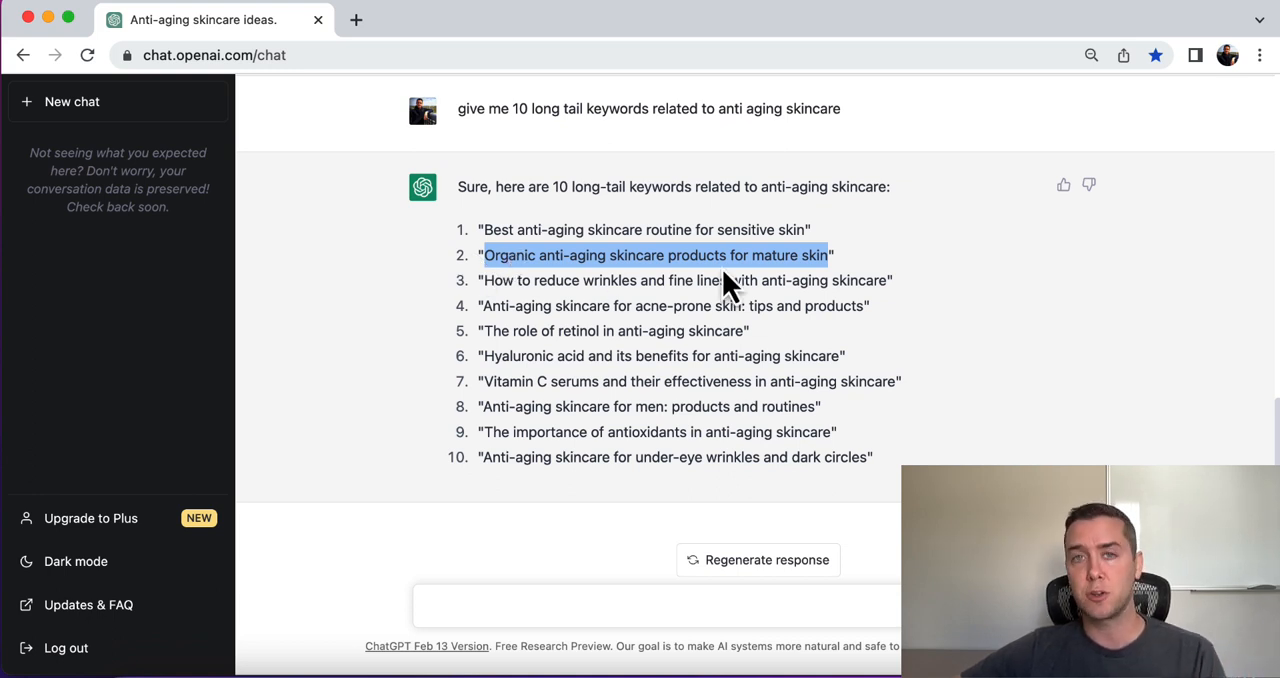
mouse_move(491, 280)
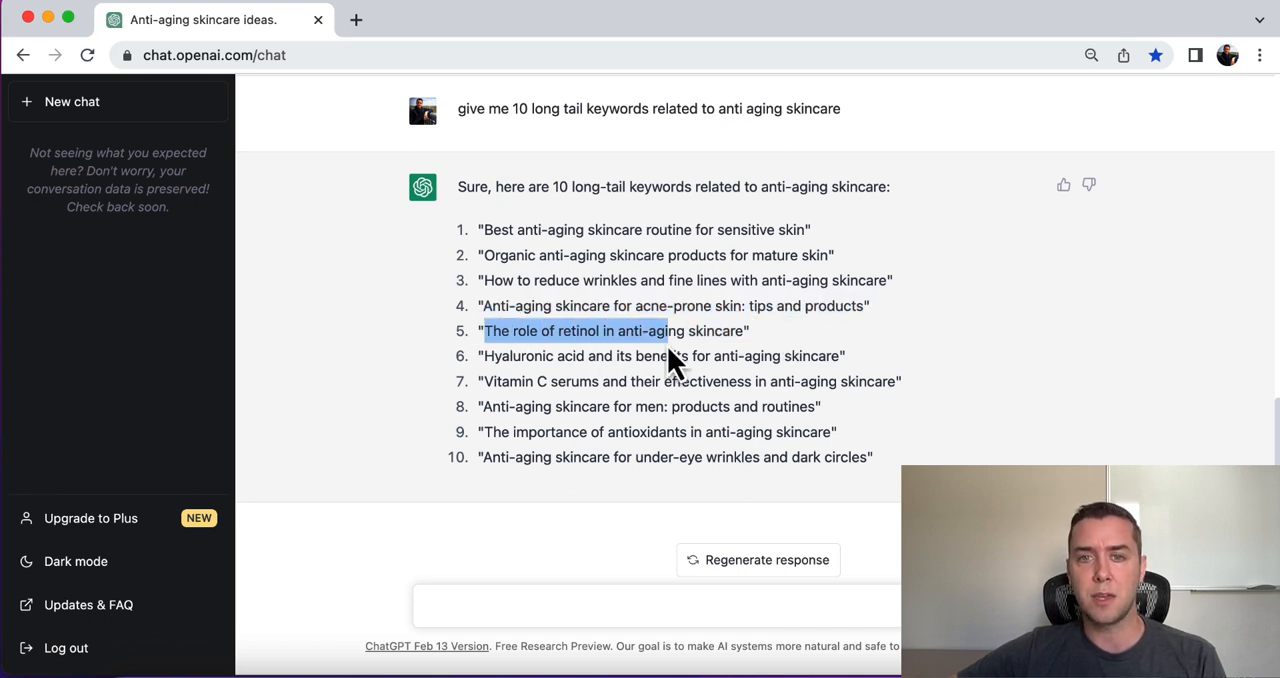
left_click_drag(660, 331, 745, 331)
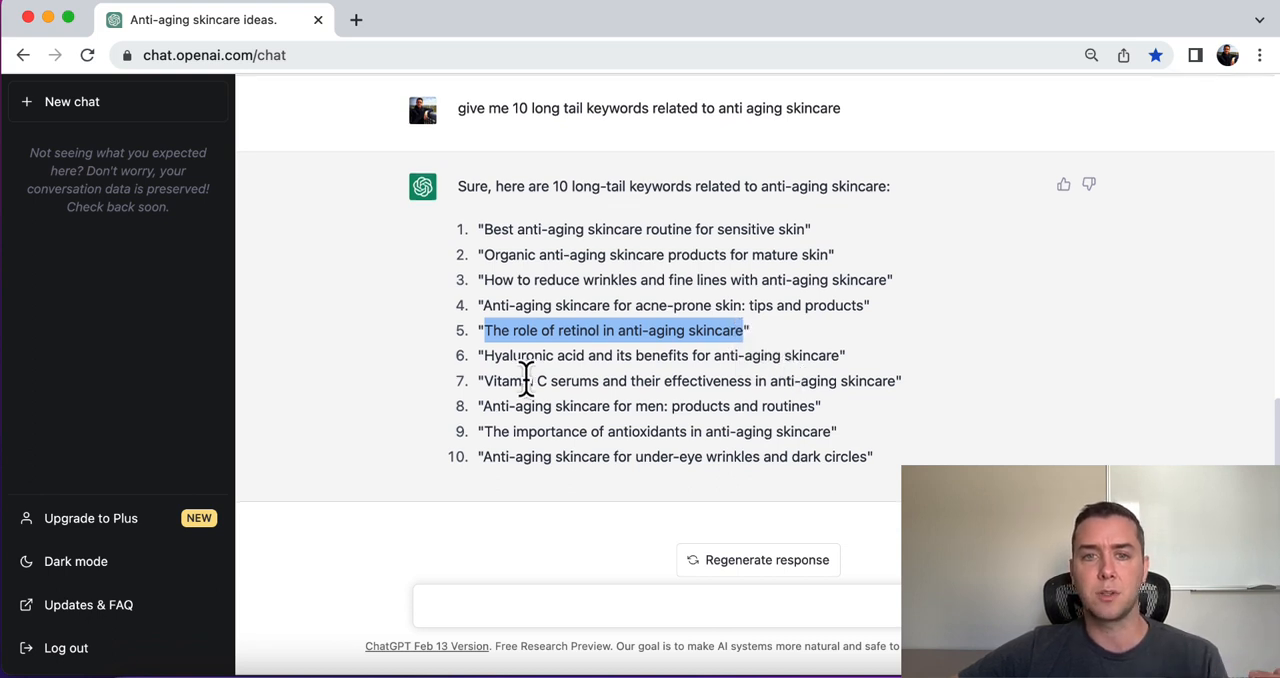
double_click(515, 355)
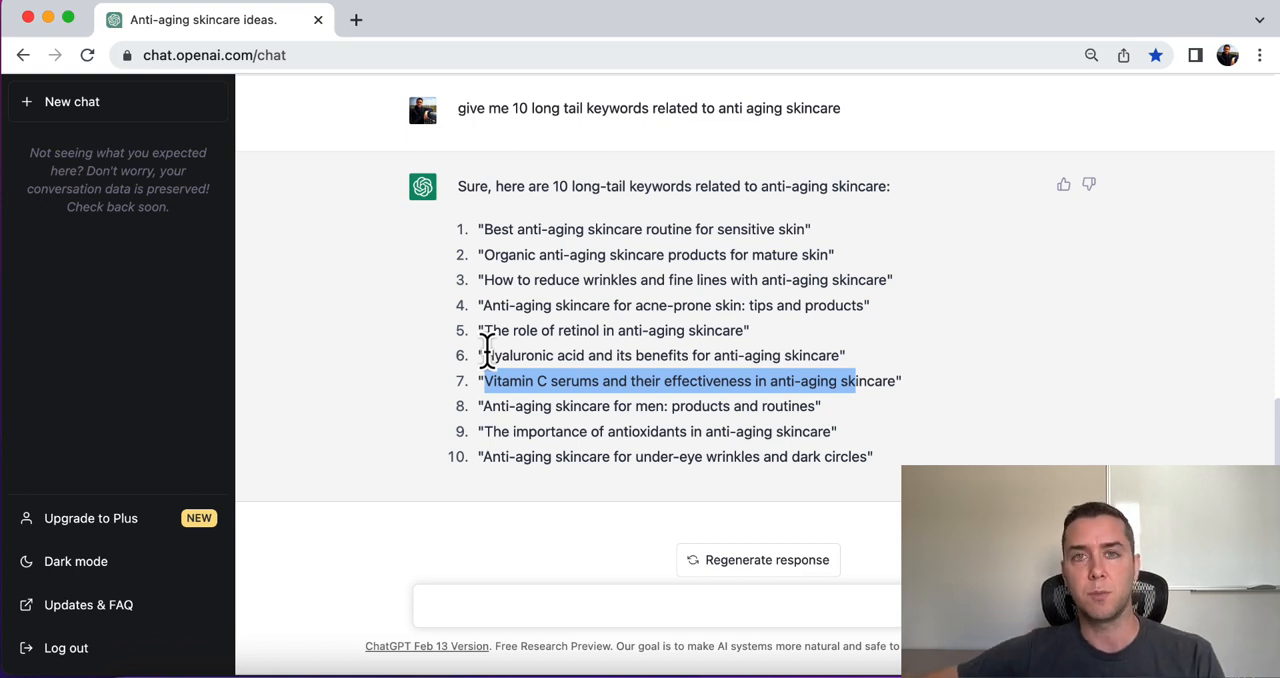
mouse_move(837, 220)
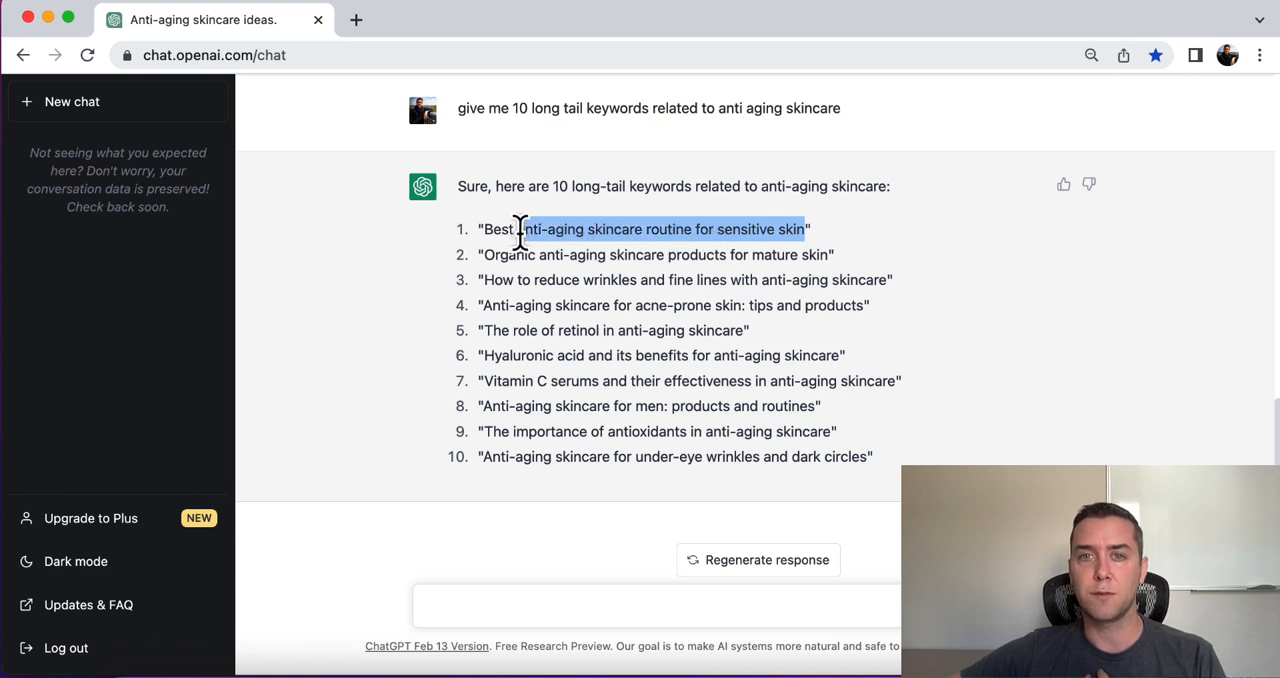
mouse_move(600, 375)
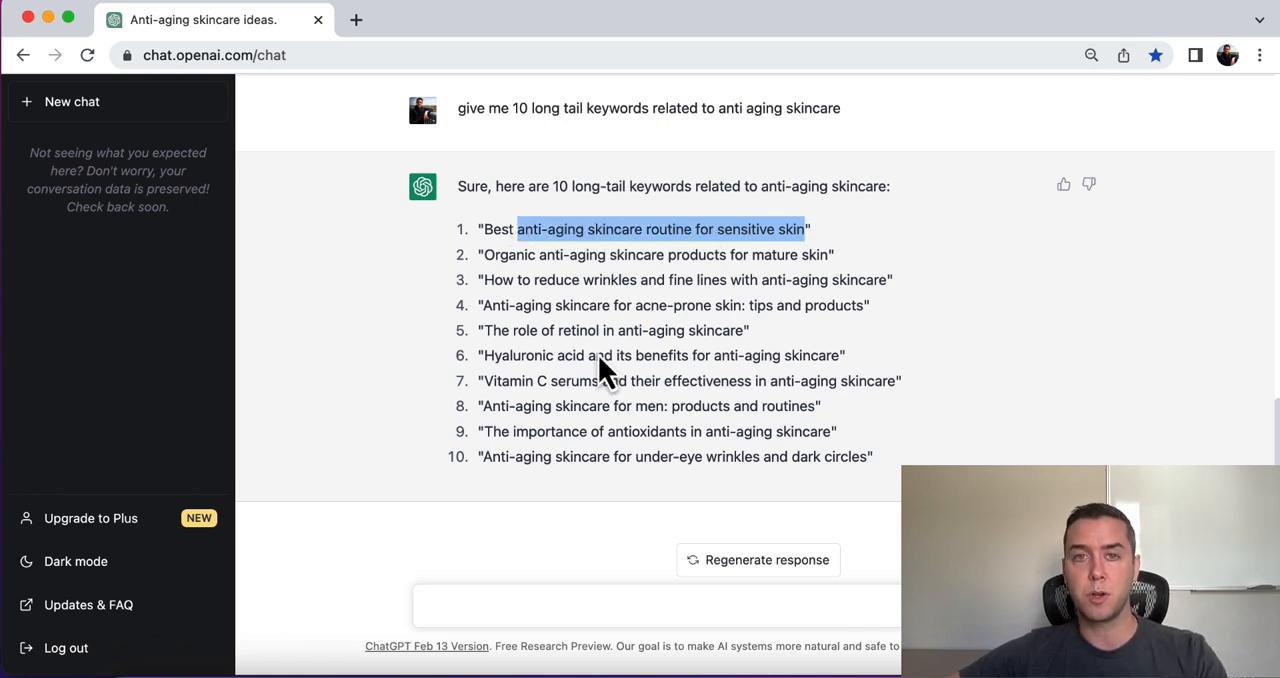
left_click(573, 606)
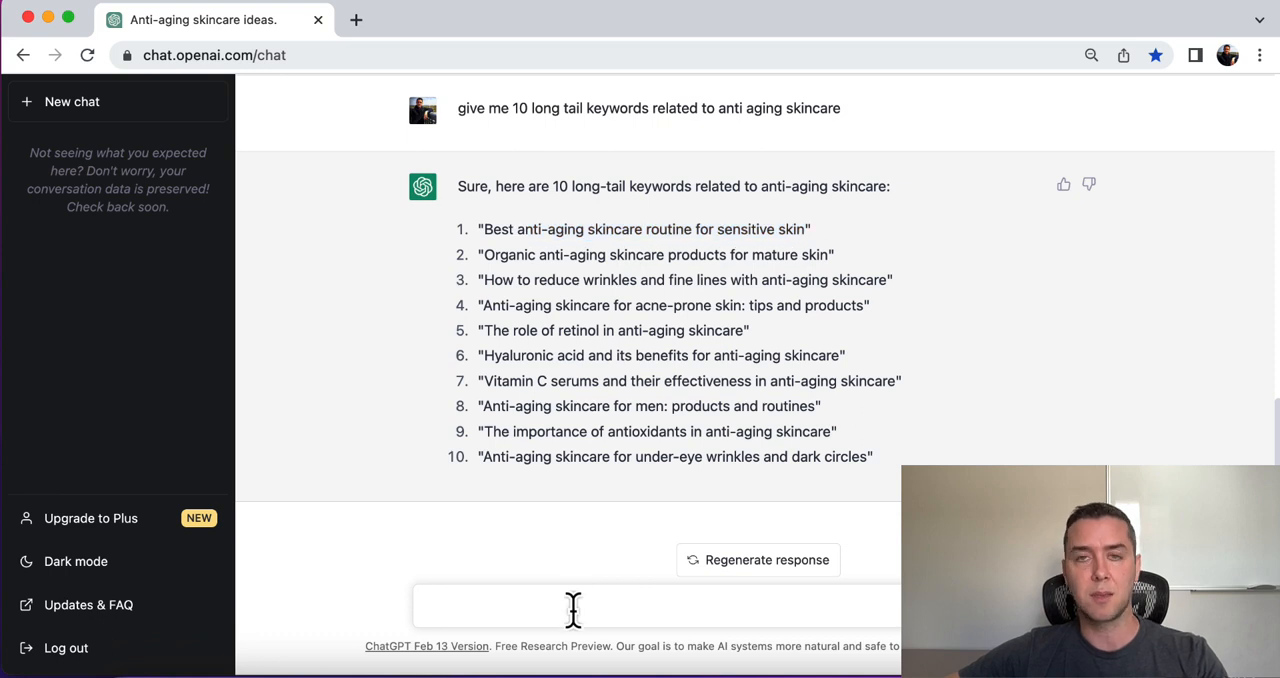
mouse_move(398, 378)
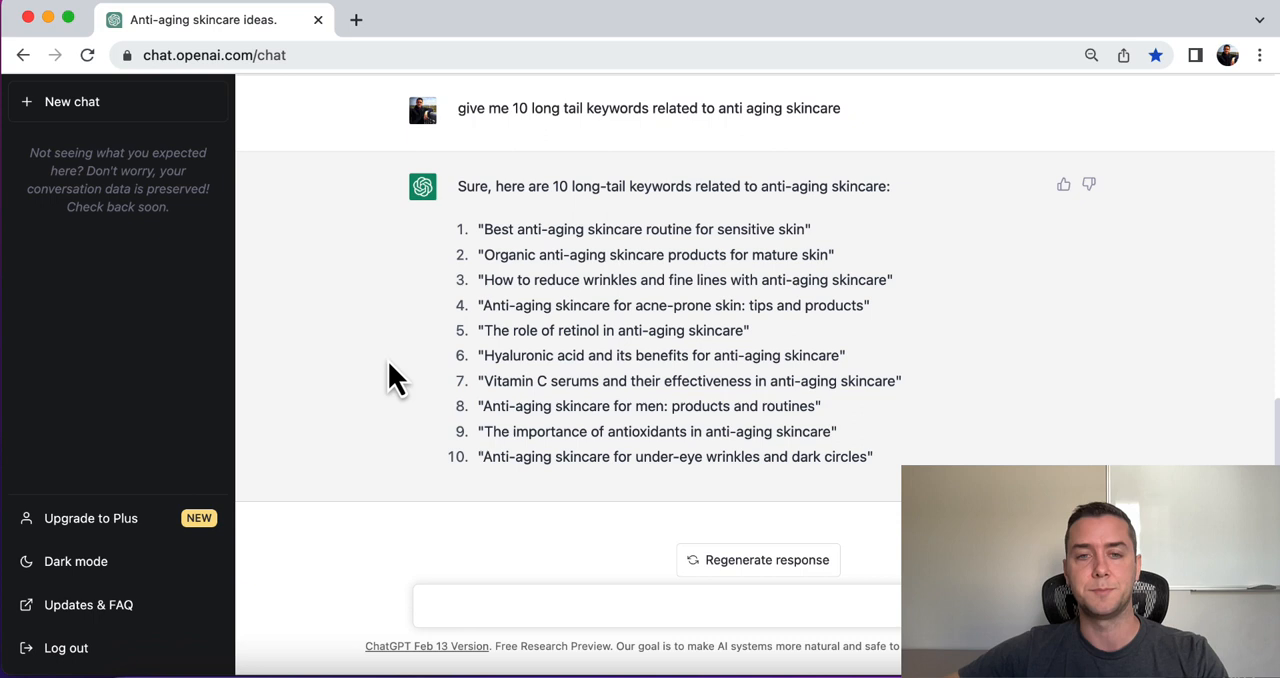
Step: Request 5 Buzzfeed-style titles on anti-aging skincare routines for sensitive skin
type("write 5 bu")
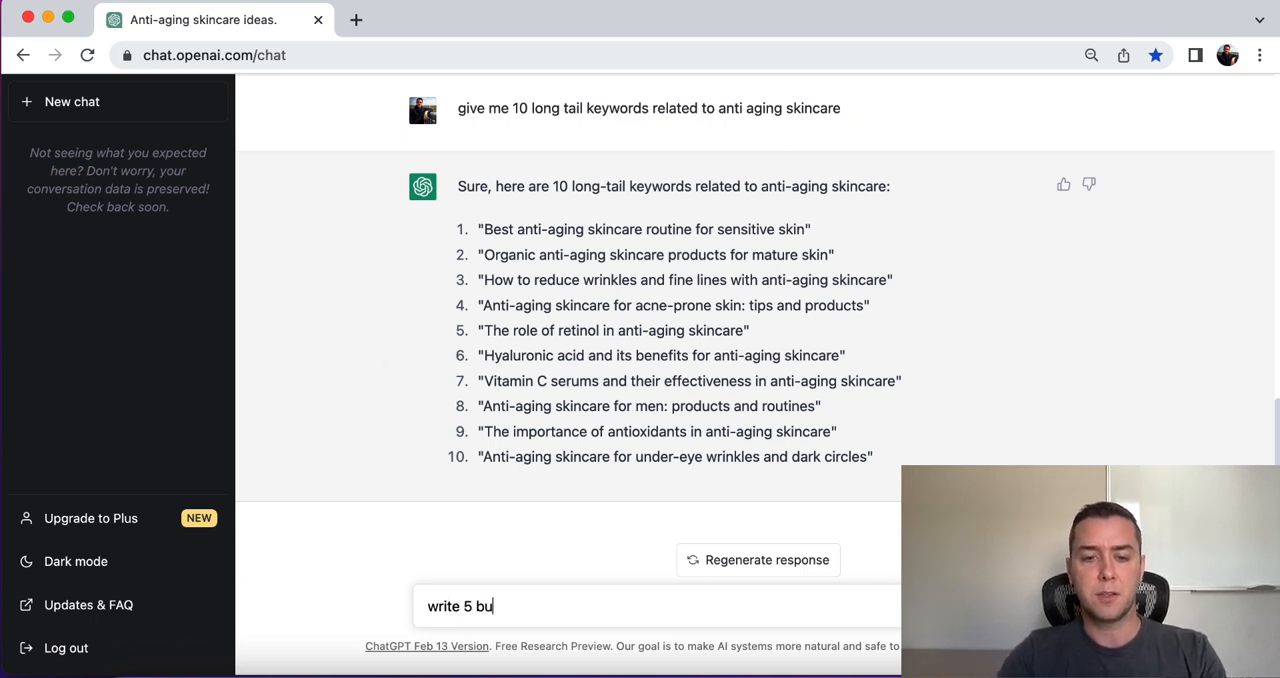
type("zzfeed style")
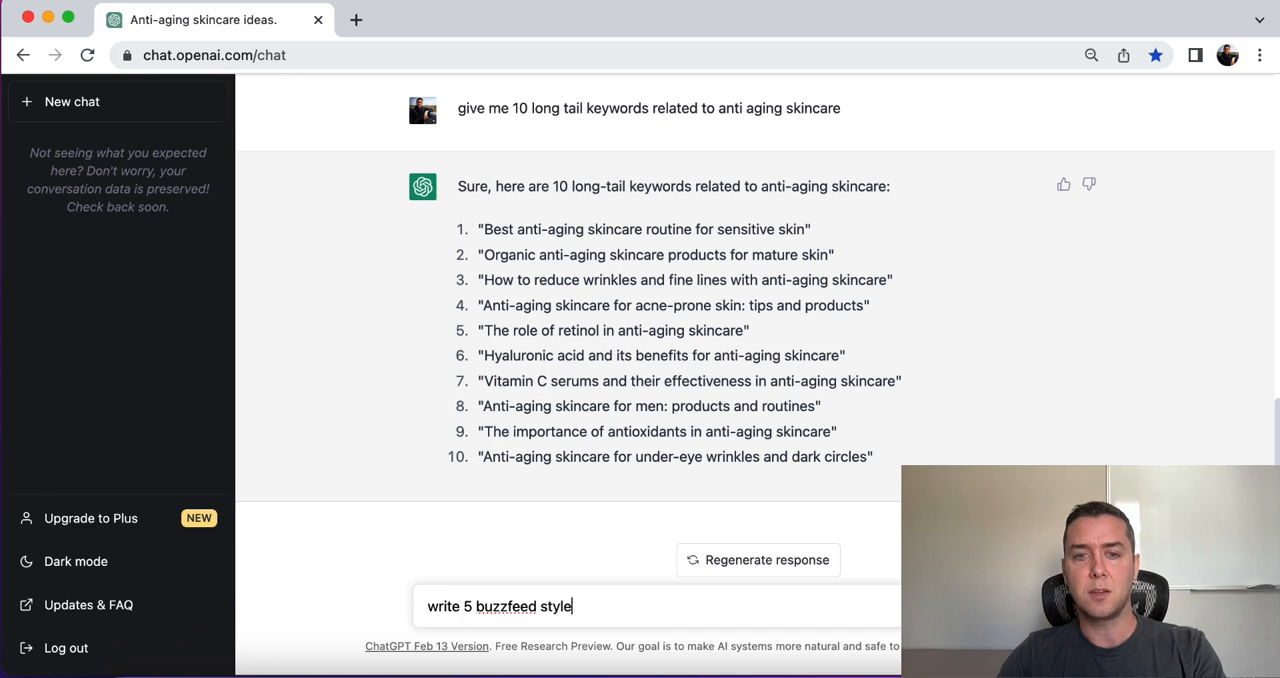
type("titles realted to anti-aging skincare routine for sen")
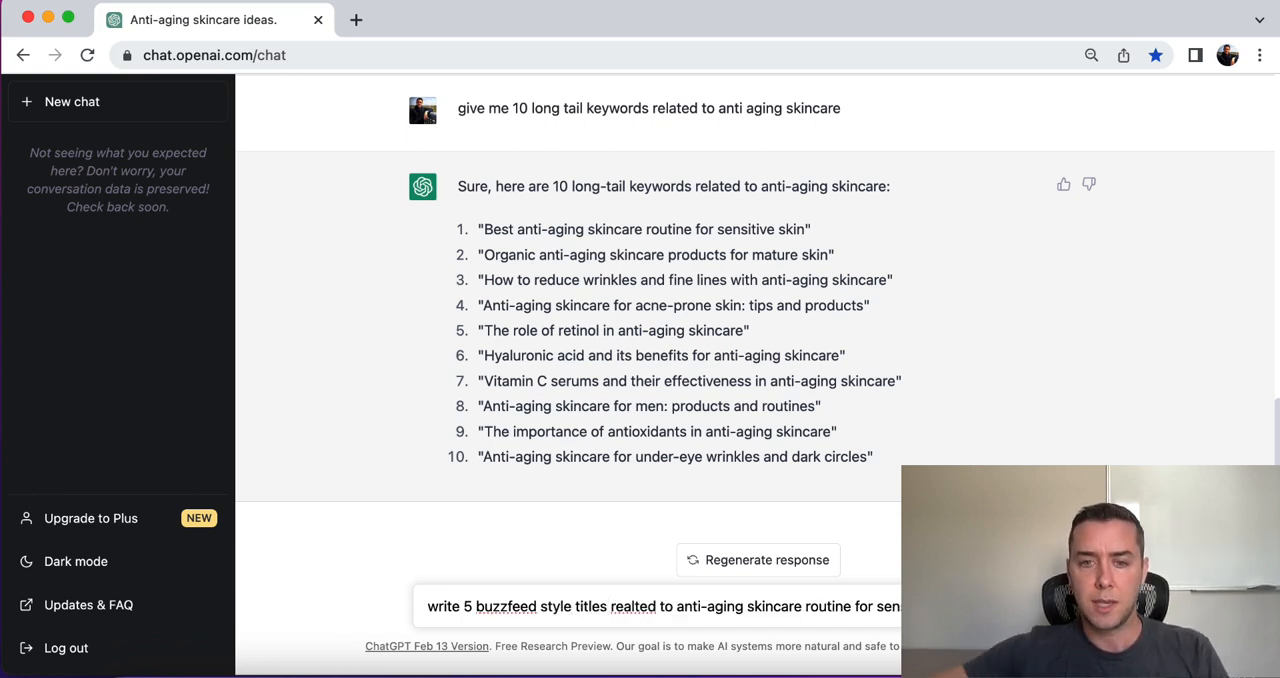
mouse_move(668, 580)
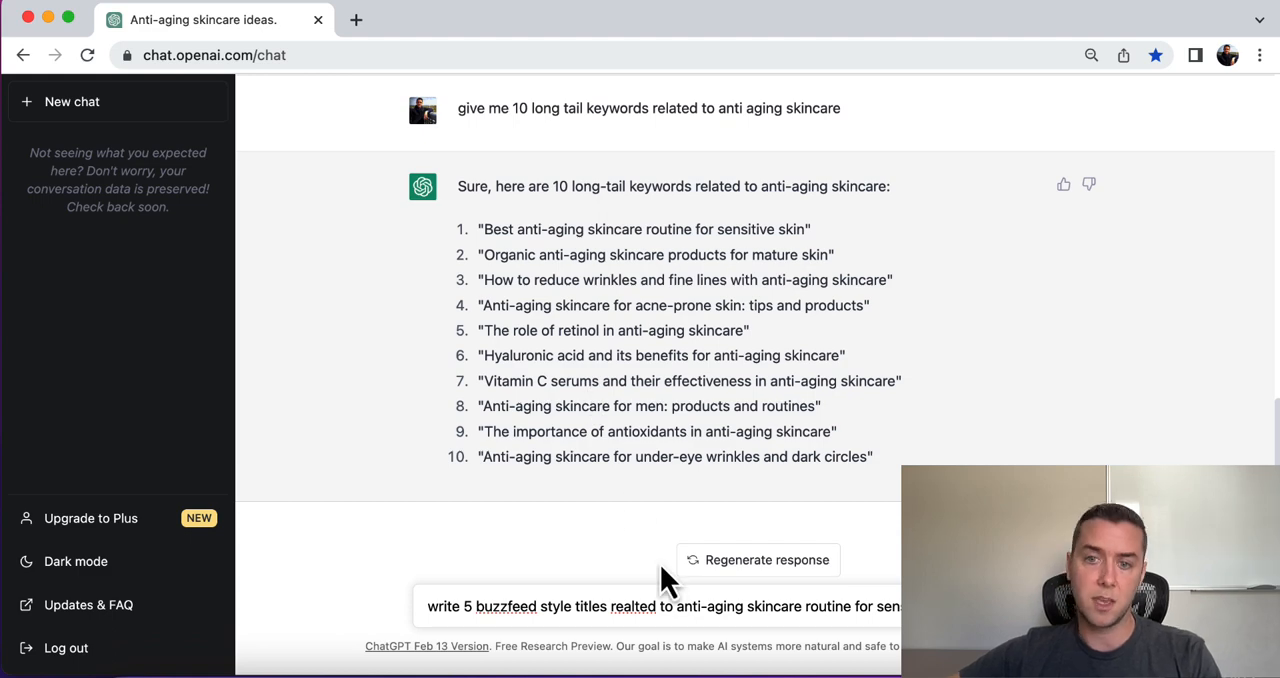
right_click(628, 606)
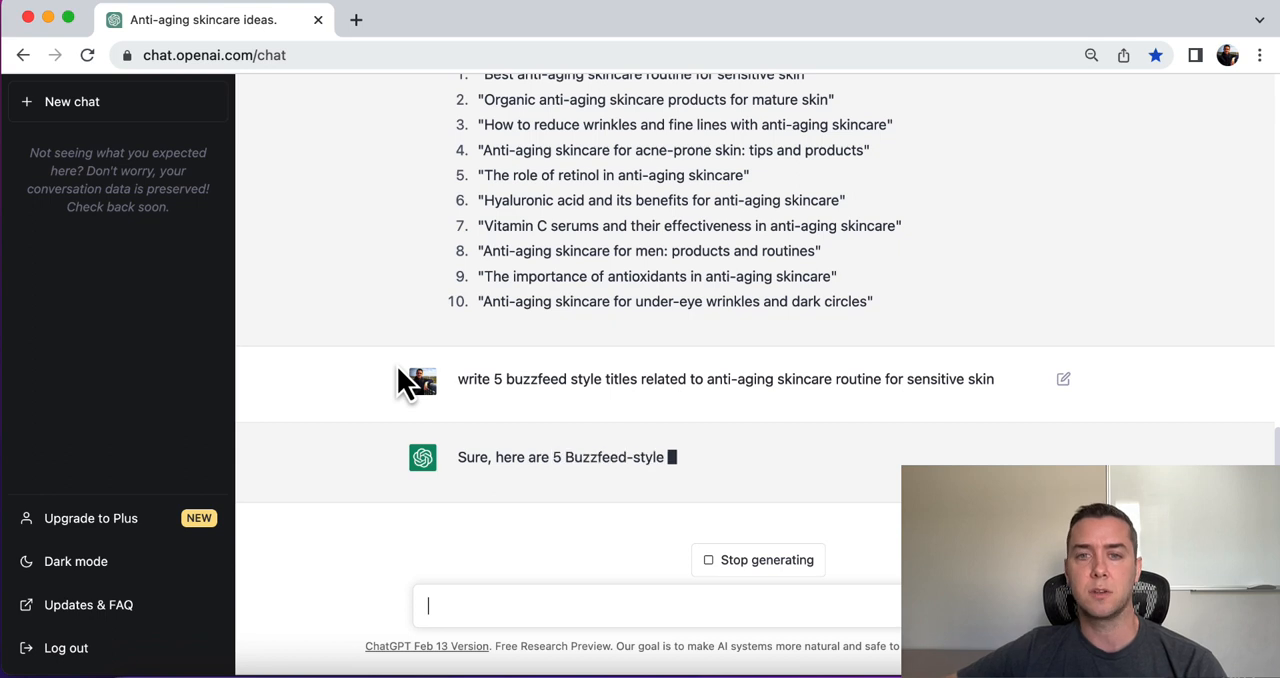
Step: Highlight the Ultimate Anti-Aging Skincare Routine title and the fifth, ingredients title
scroll("down", 3)
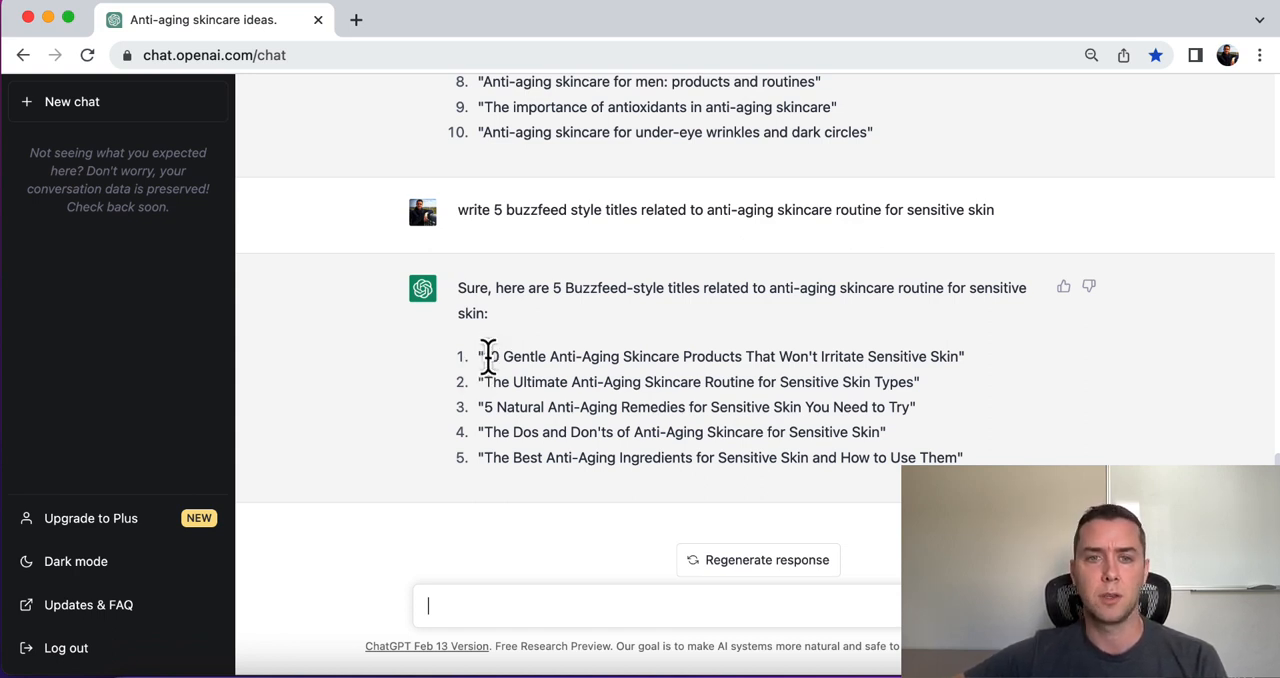
left_click_drag(485, 356, 895, 356)
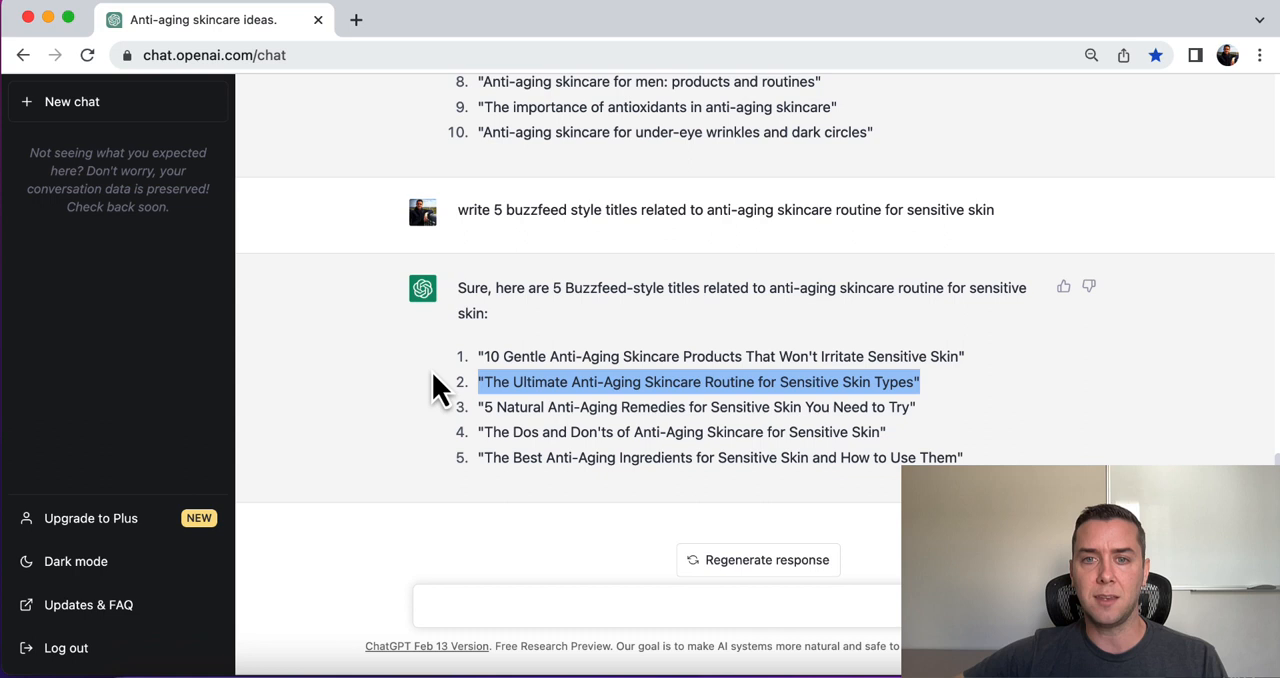
mouse_move(455, 410)
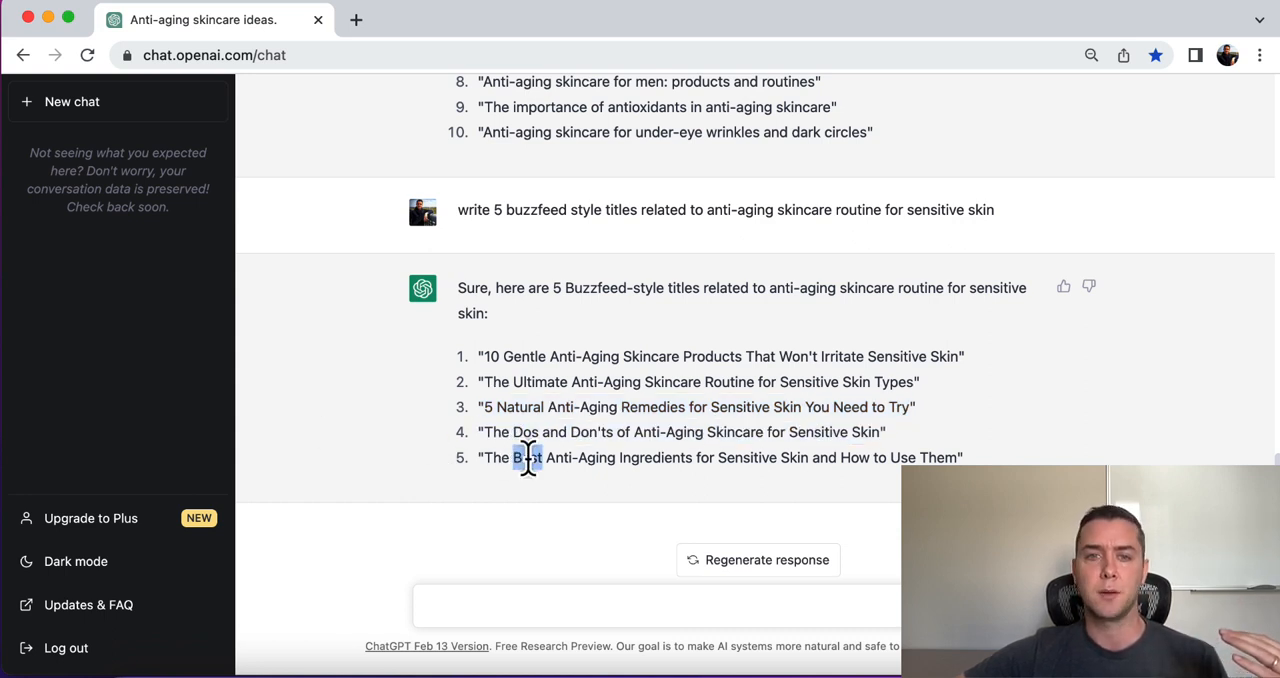
triple_click(720, 457)
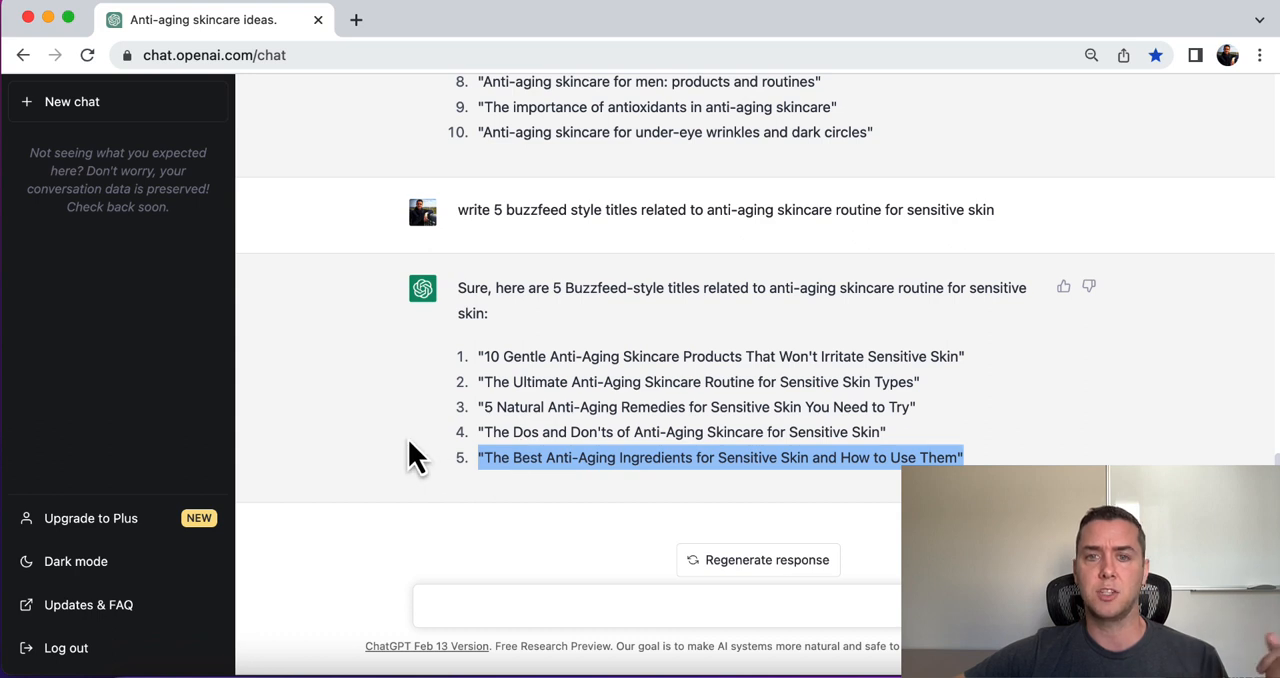